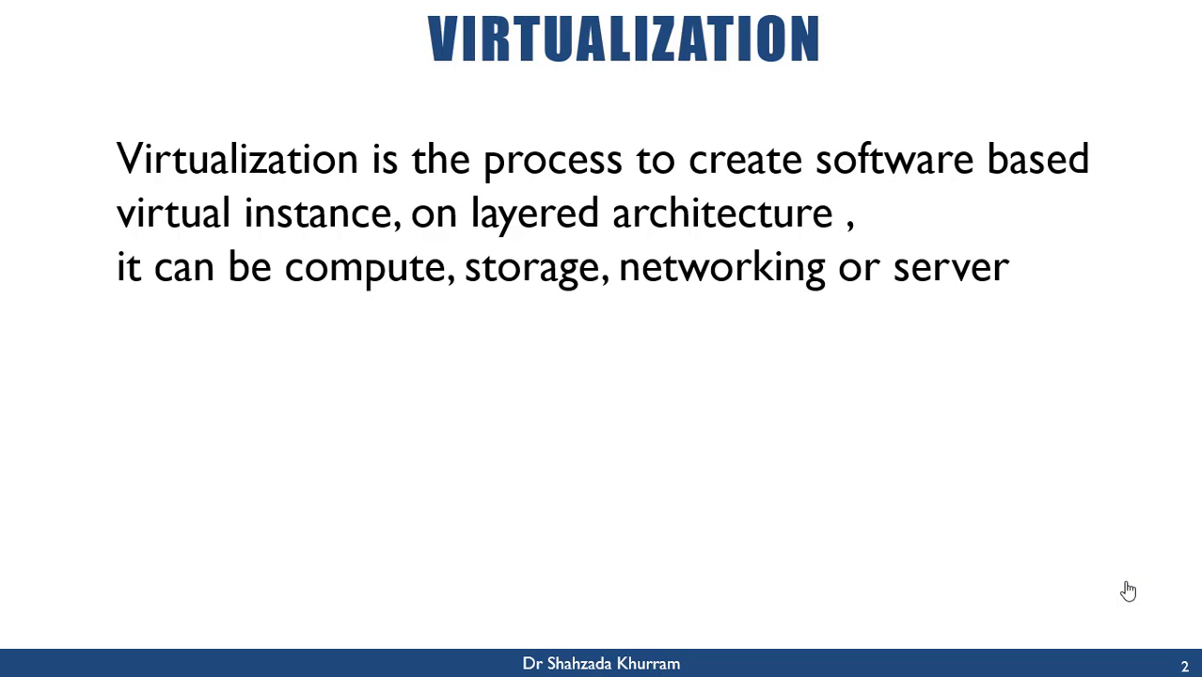
Advance from the virtualization definition to the Type 1, Type 2 and Container overview.
{"action": "key", "text": "Right"}
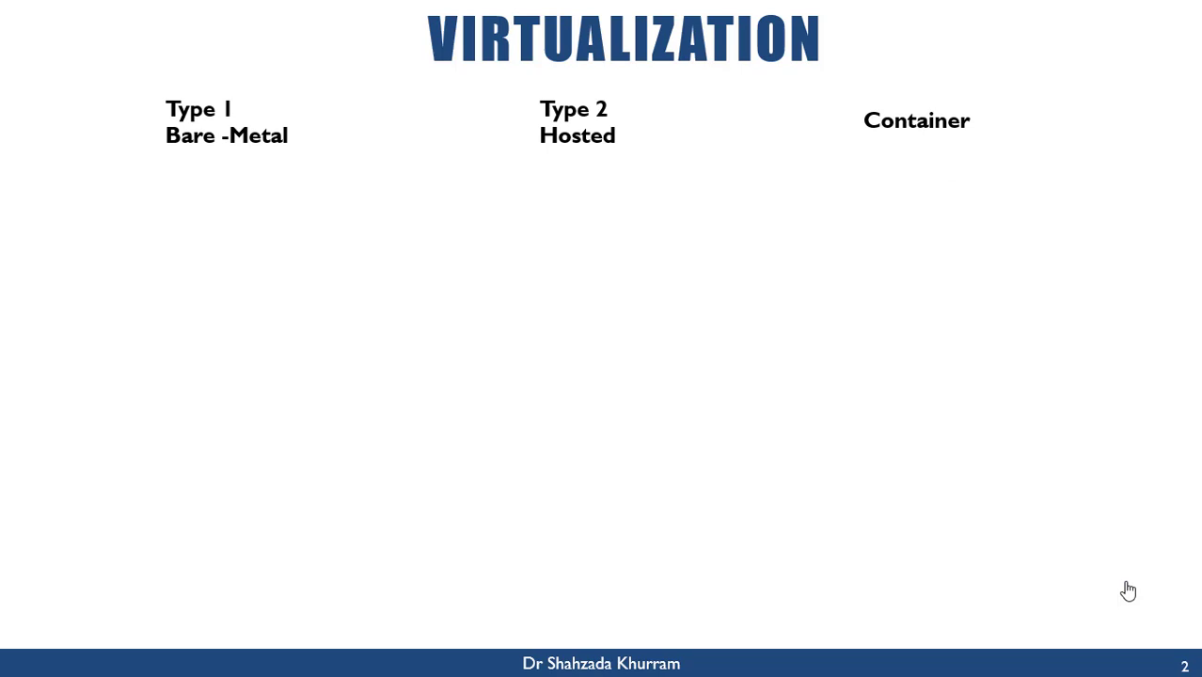